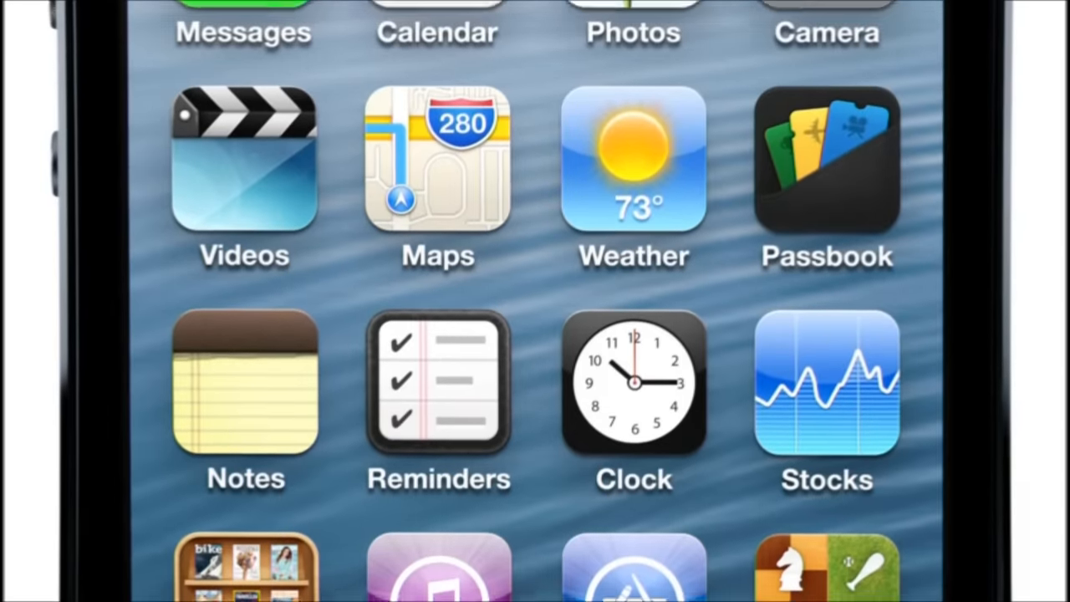
scroll("down", 3)
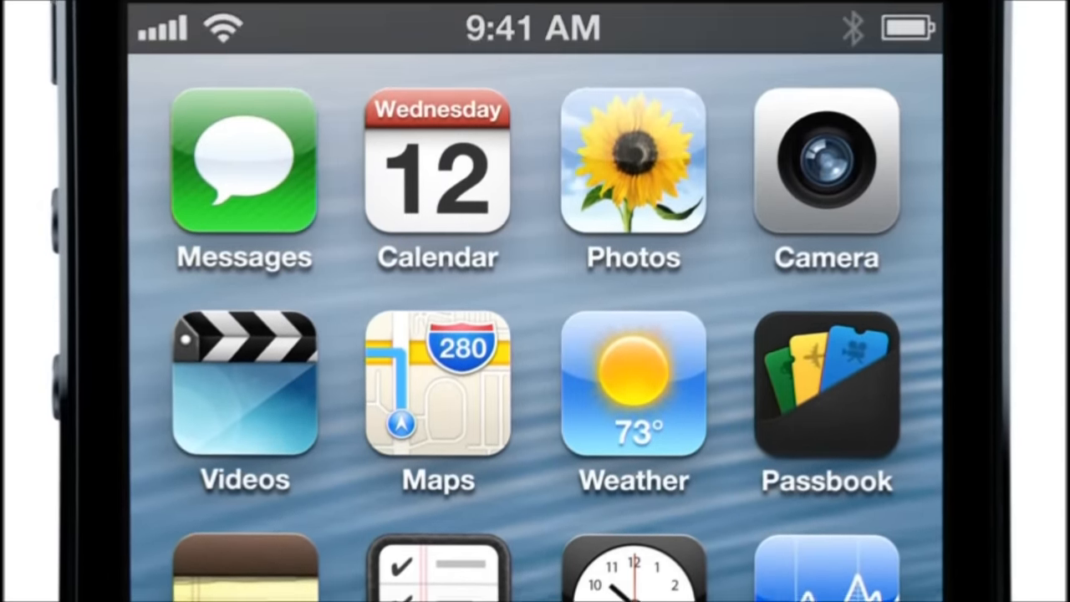
left_click(244, 164)
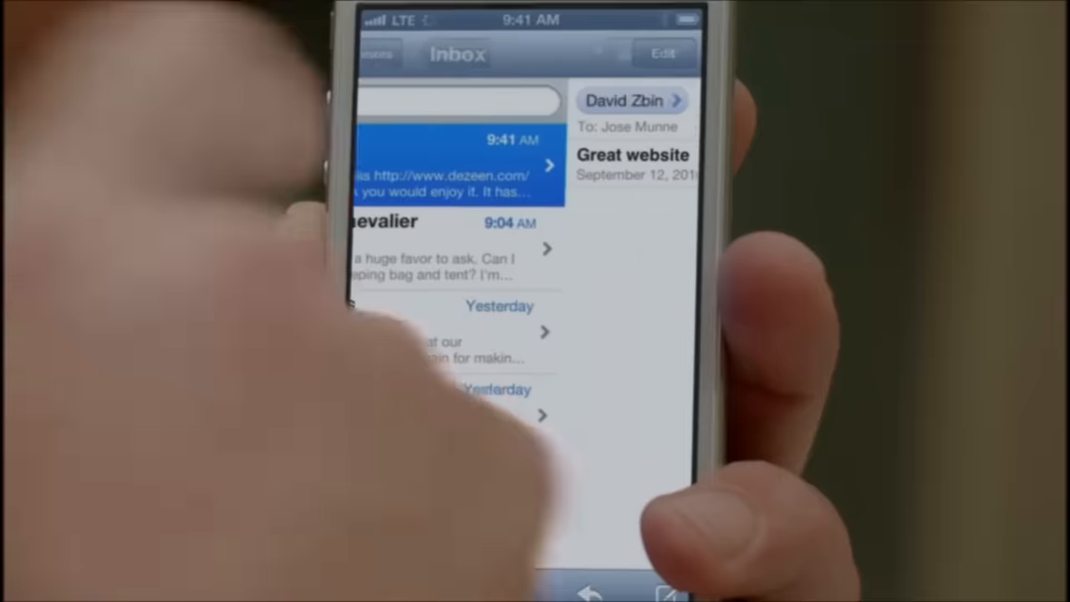
left_click(458, 167)
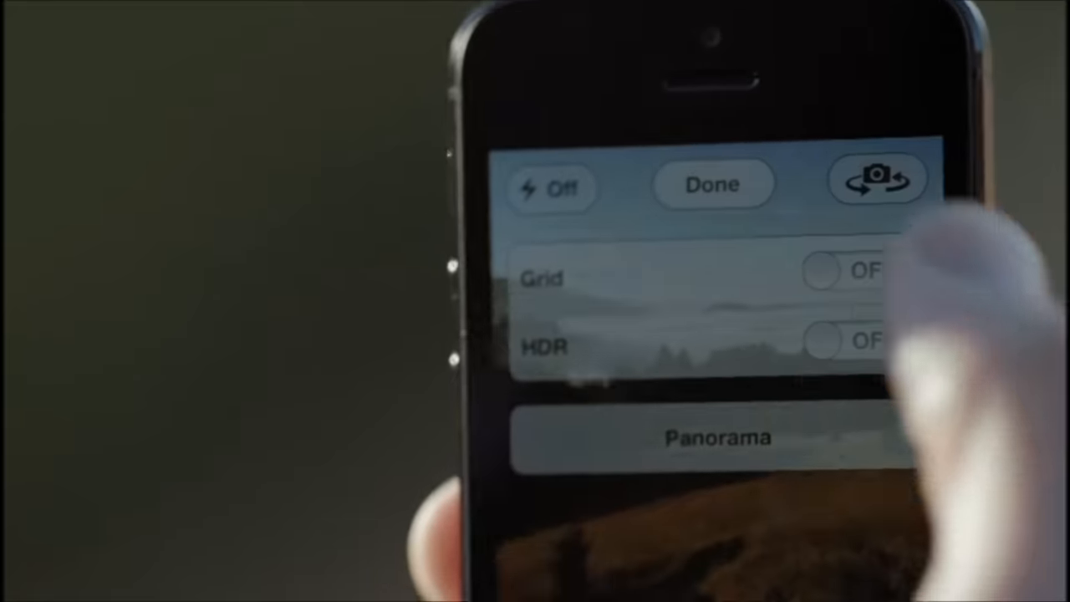
left_click(716, 437)
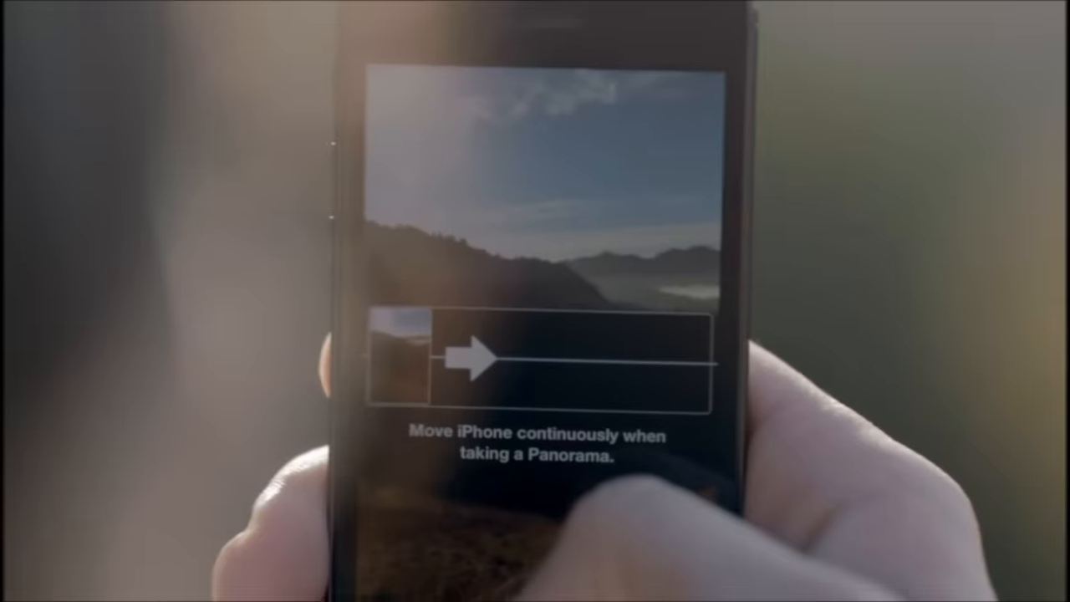